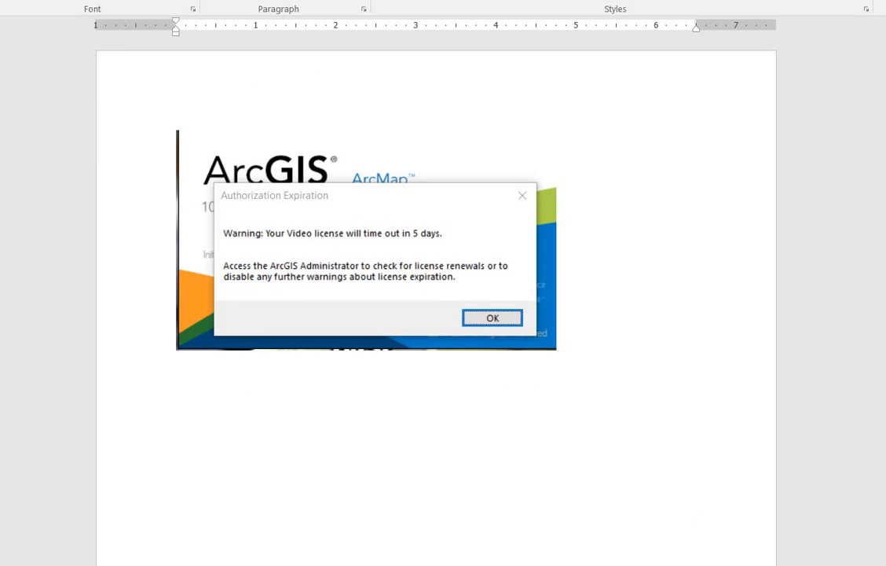
{"action": "mouse_move", "coordinate": [697, 225]}
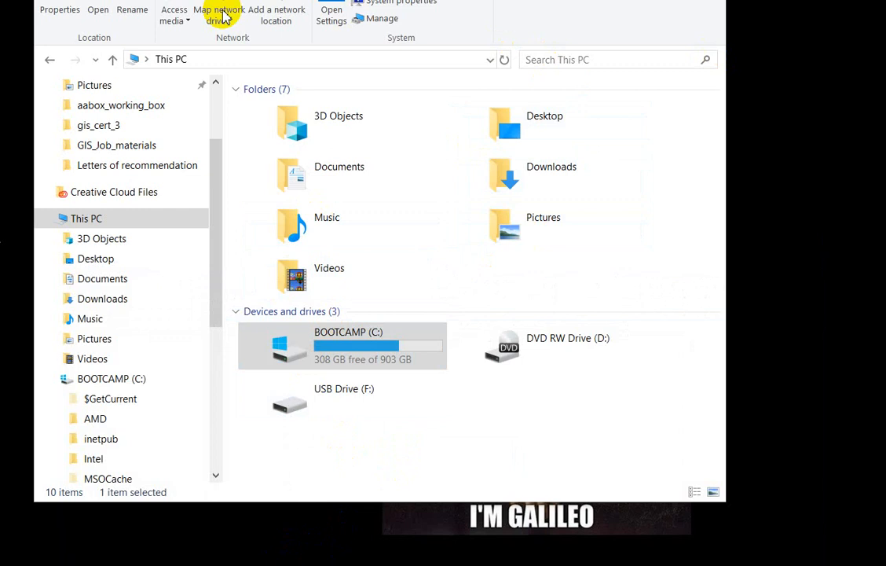
Search This PC for 'advanced', then browse to the BOOTCAMP (C:) drive.
{"action": "left_click", "coordinate": [608, 60]}
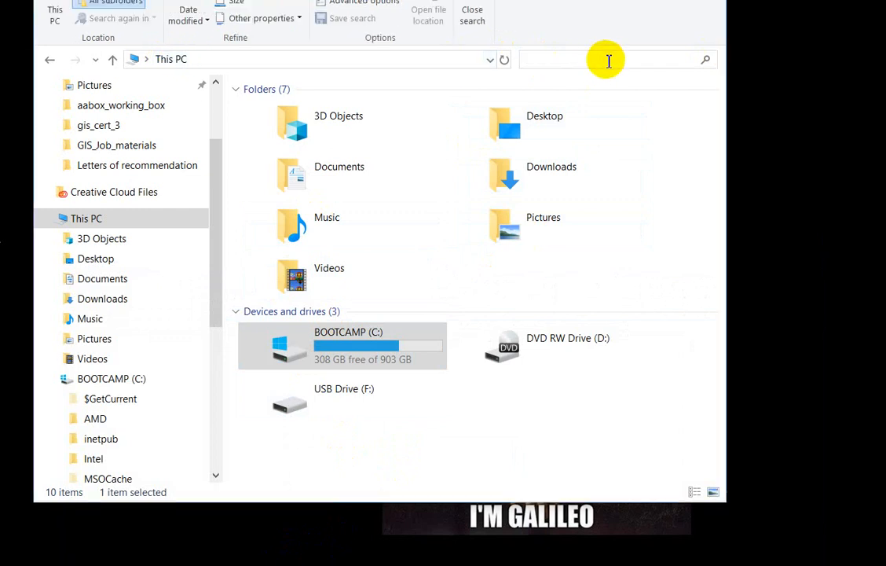
{"action": "type", "text": "advancedarcmapsettings.exe"}
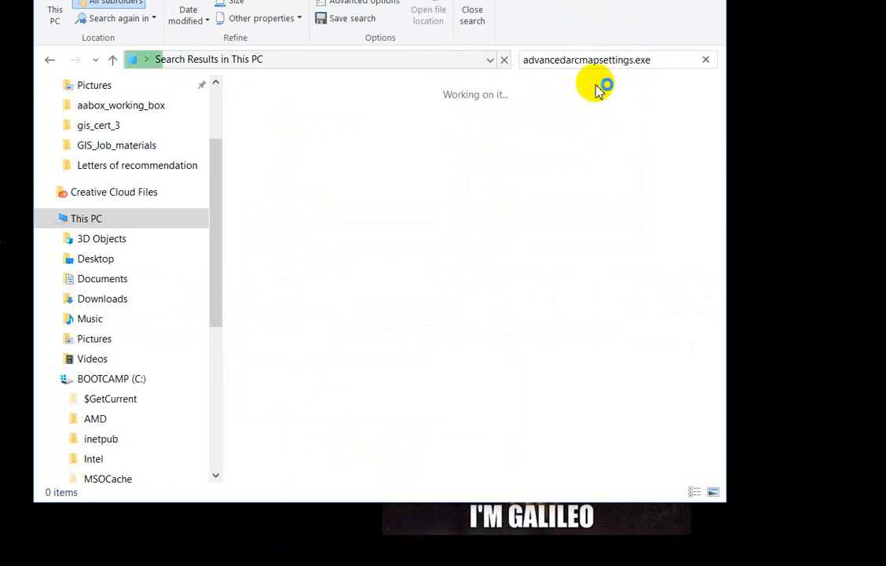
{"action": "left_click", "coordinate": [104, 379]}
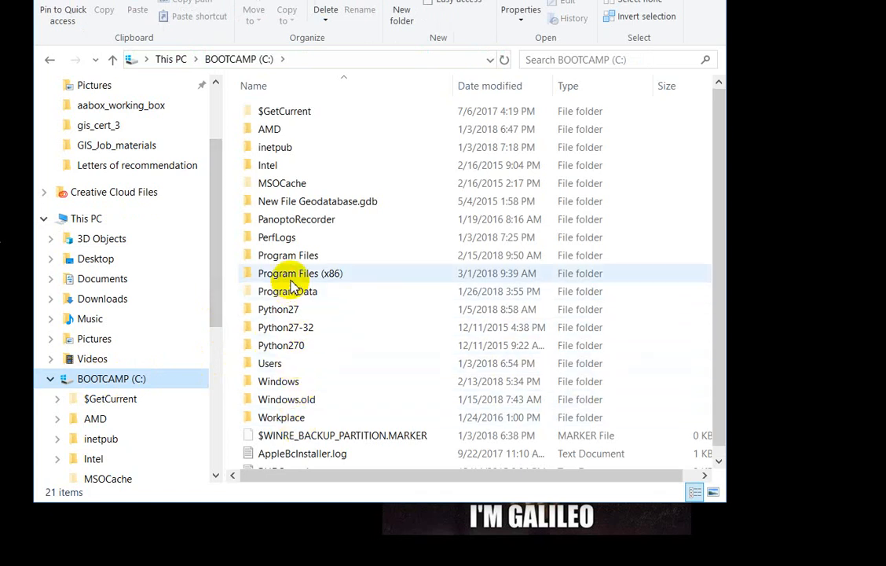
Run AdvancedArcMapSettings.exe from Program Files (x86) ArcGIS Desktop10.5 Utilities as administrator.
{"action": "double_click", "coordinate": [300, 272]}
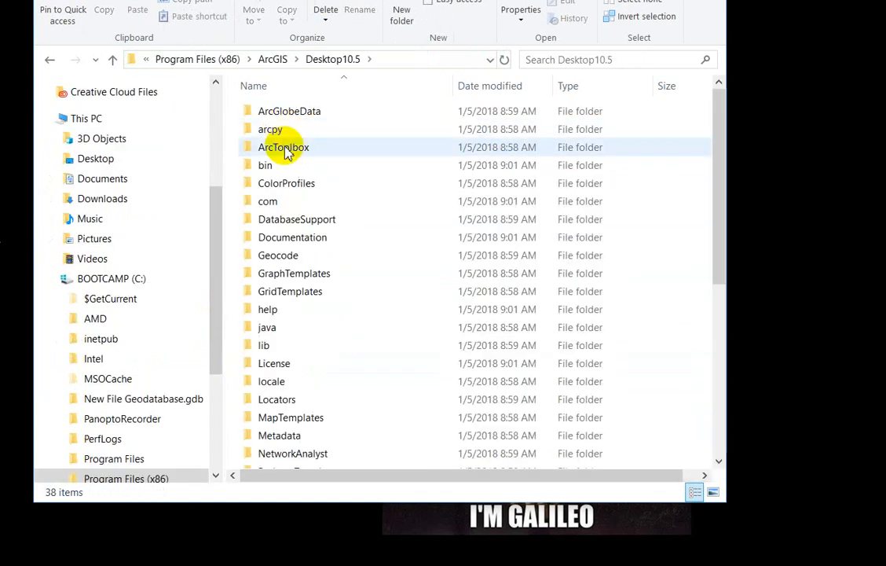
{"action": "double_click", "coordinate": [283, 147]}
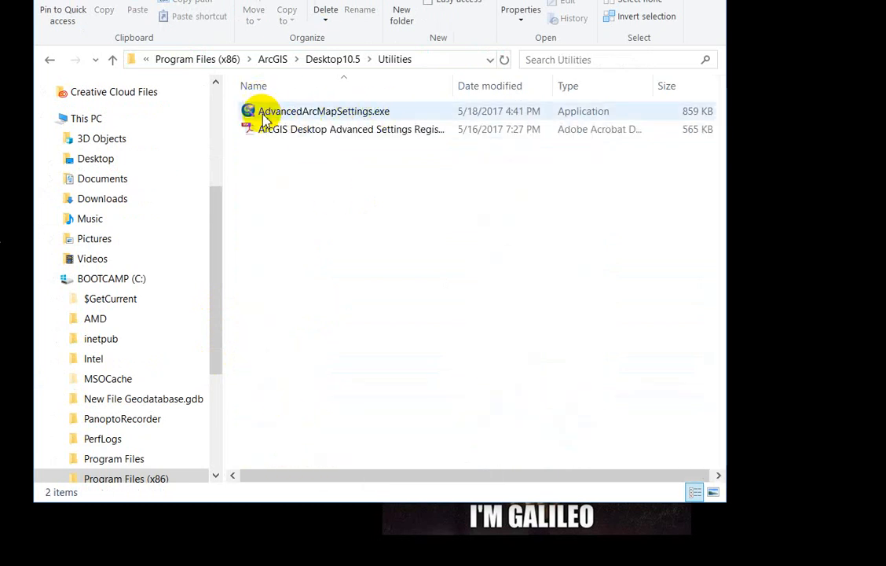
{"action": "mouse_move", "coordinate": [367, 117]}
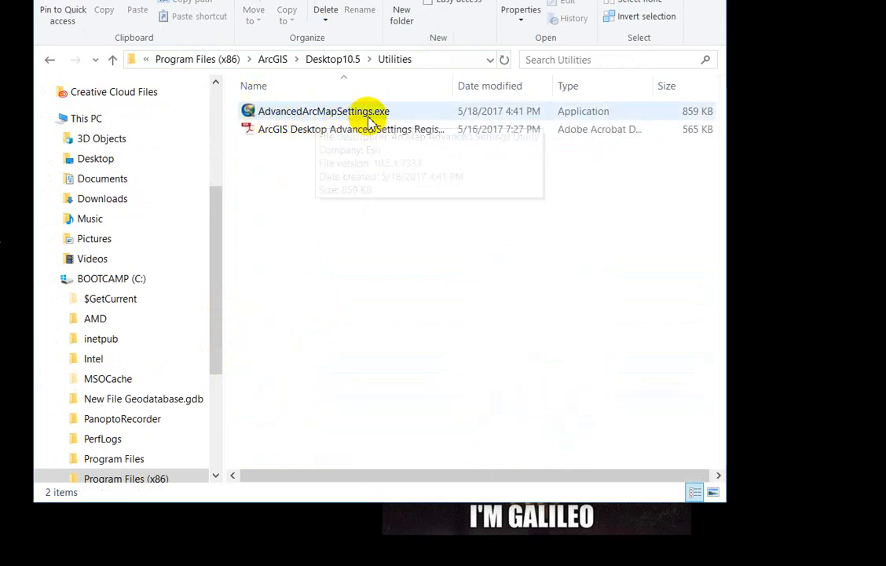
{"action": "right_click", "coordinate": [323, 111]}
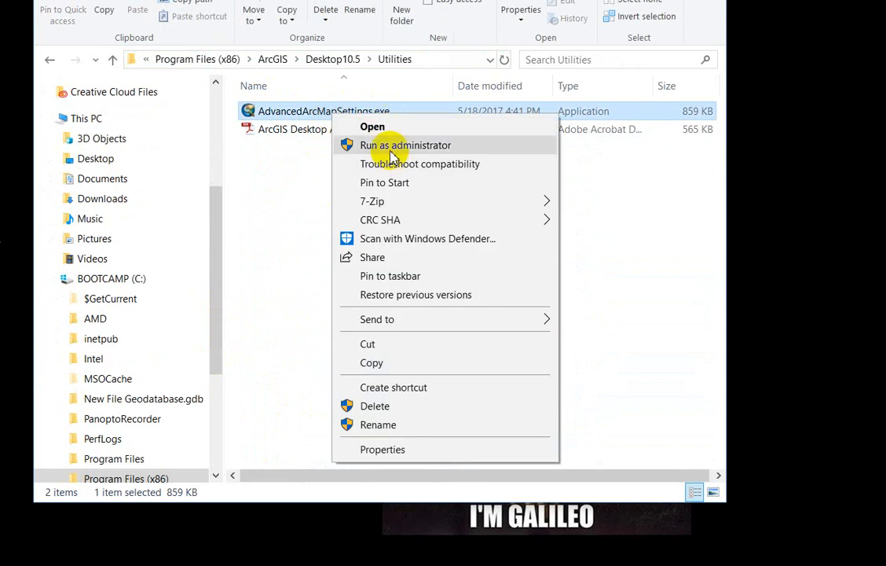
{"action": "left_click", "coordinate": [405, 144]}
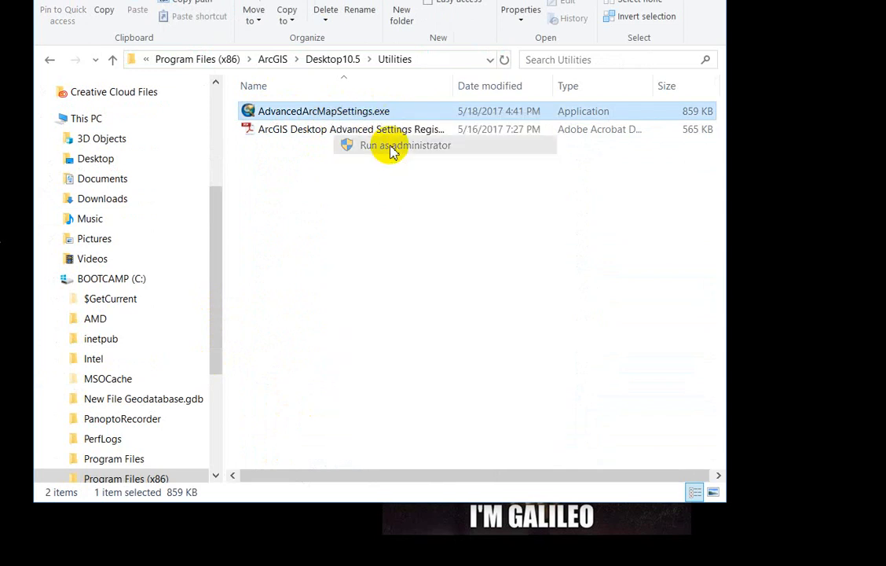
Approve the UAC prompt, uncheck License timeout warning, and apply the change.
{"action": "left_click", "coordinate": [402, 145]}
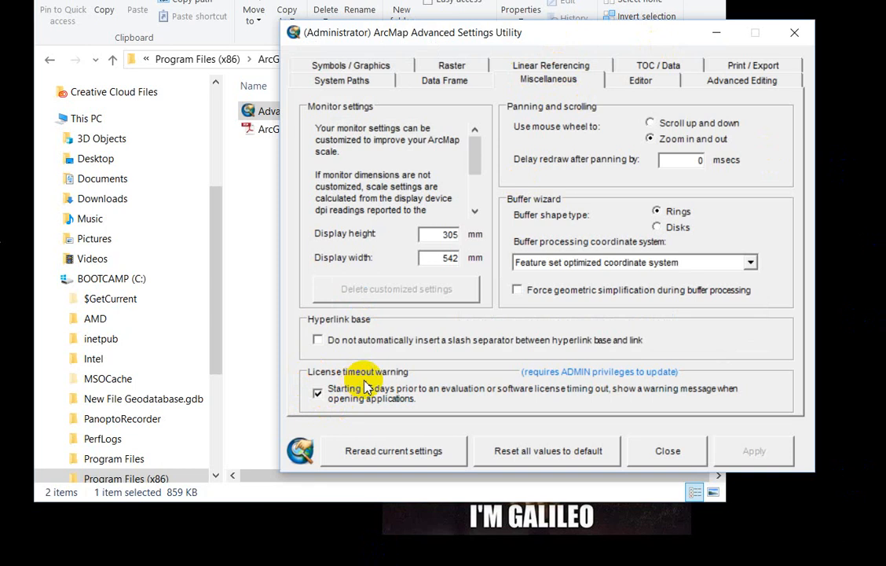
{"action": "left_click", "coordinate": [317, 392]}
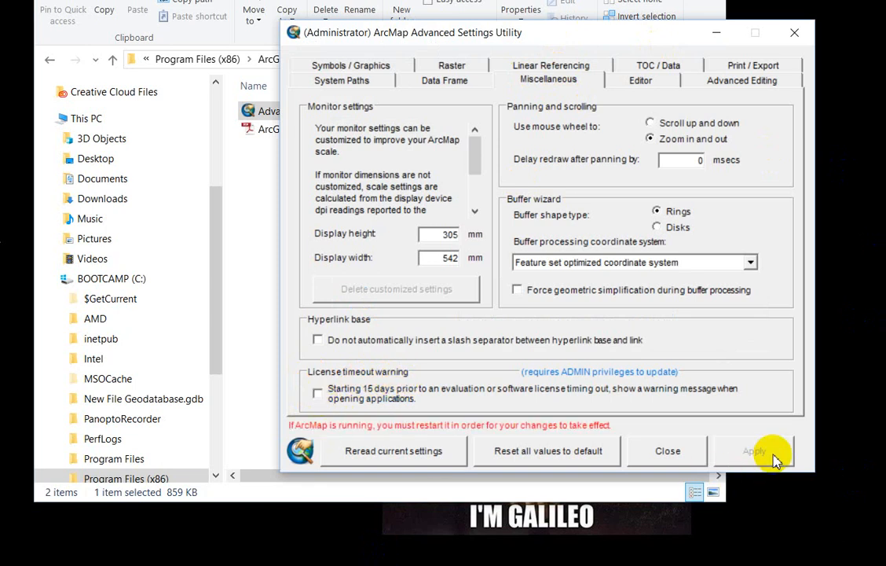
{"action": "left_click", "coordinate": [755, 451]}
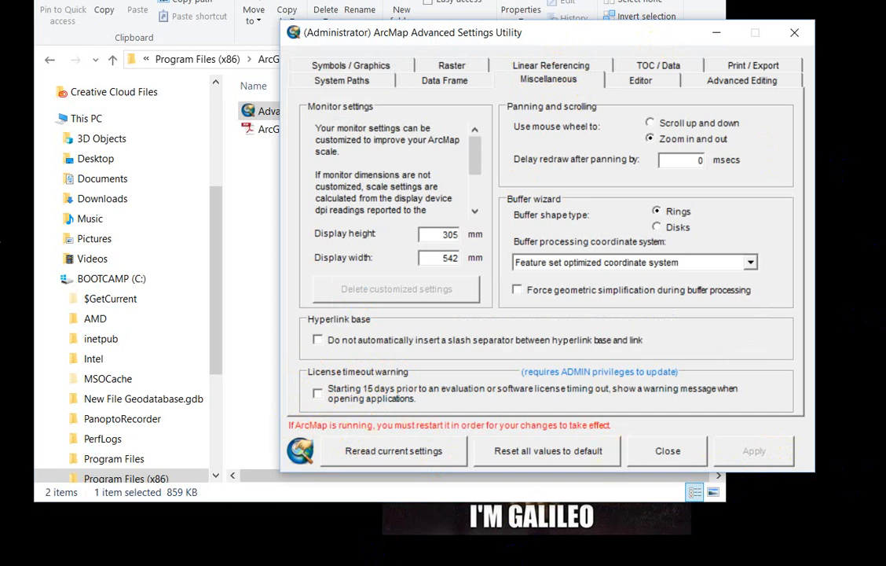
{"action": "mouse_move", "coordinate": [601, 434]}
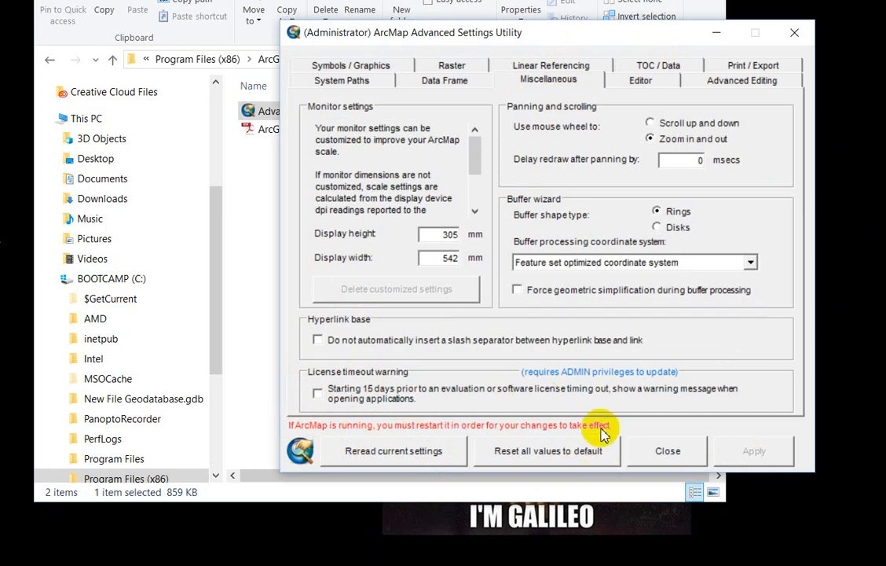